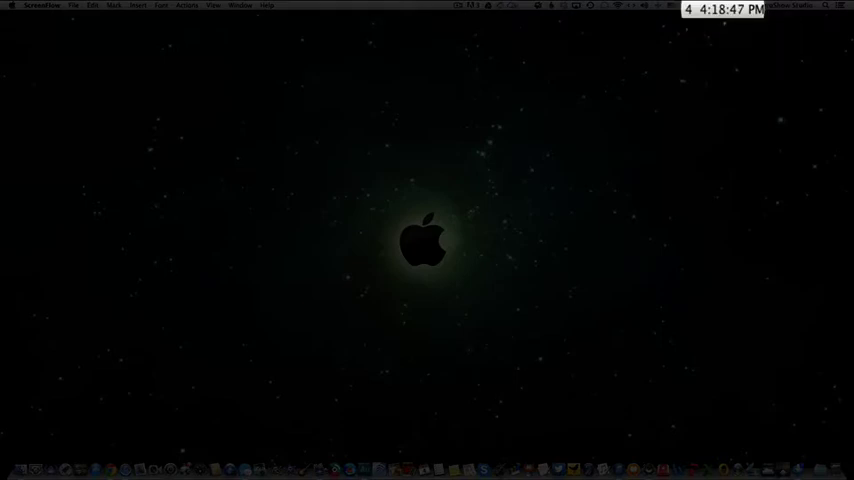
Bring up the menu bar clock's menu with analog, digital and Date & Time preference options
left_click(722, 8)
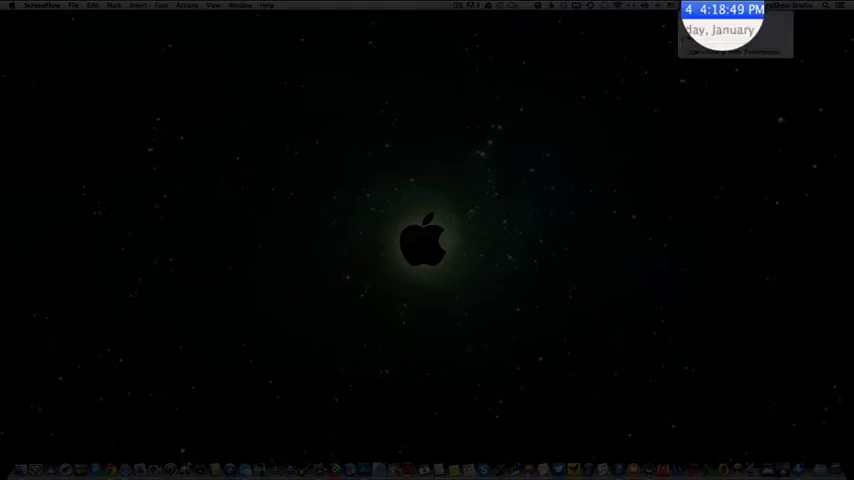
left_click(712, 4)
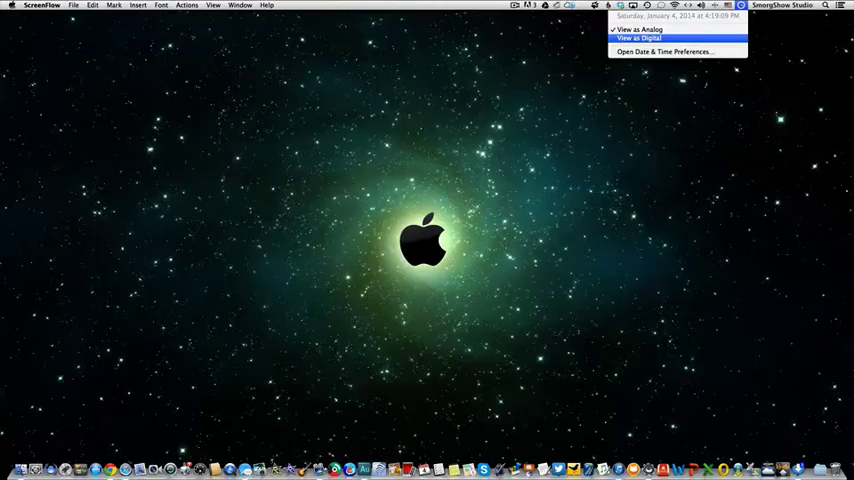
left_click(634, 38)
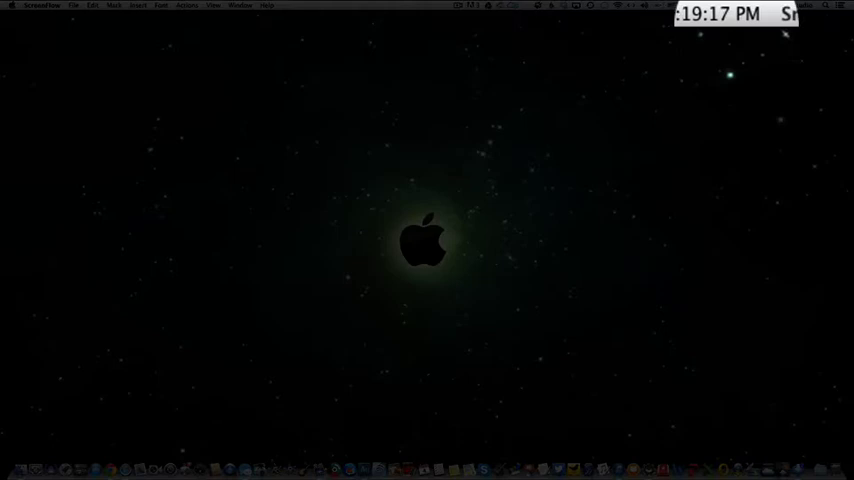
left_click(716, 14)
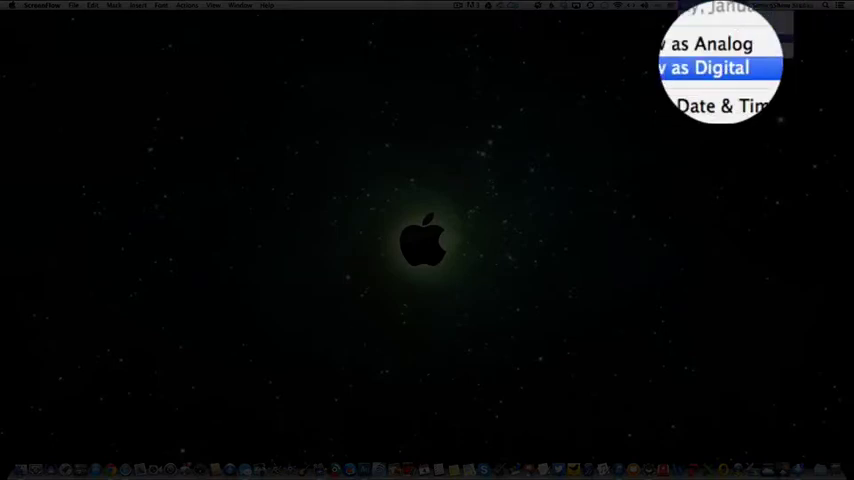
Go to Date & Time preferences and show the Clock settings
left_click(718, 106)
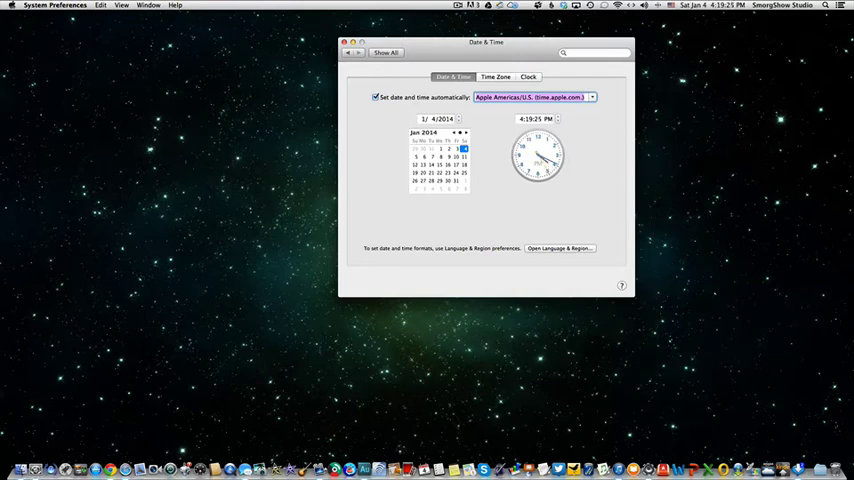
left_click(528, 76)
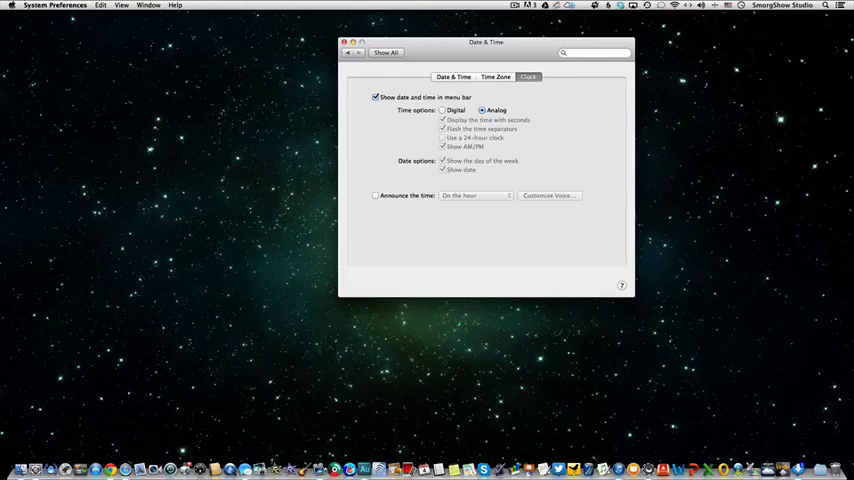
Make the clock digital with seconds, flashing separators, day, date and 24-hour time
left_click(442, 110)
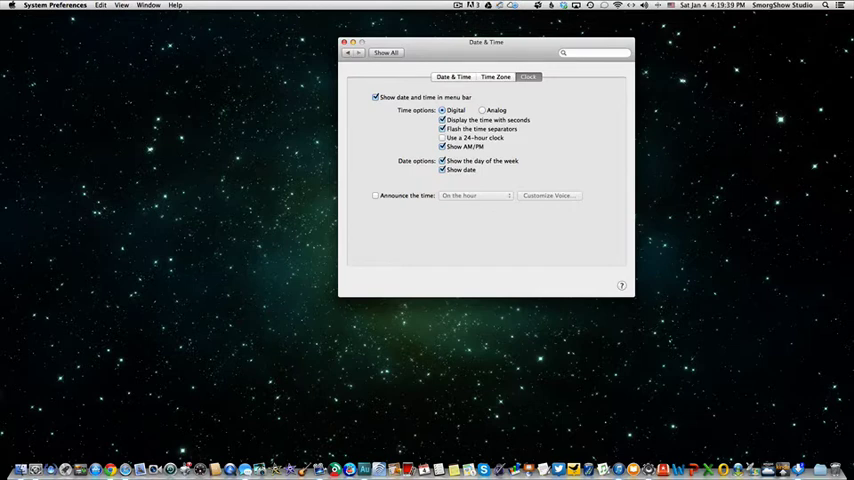
left_click(442, 120)
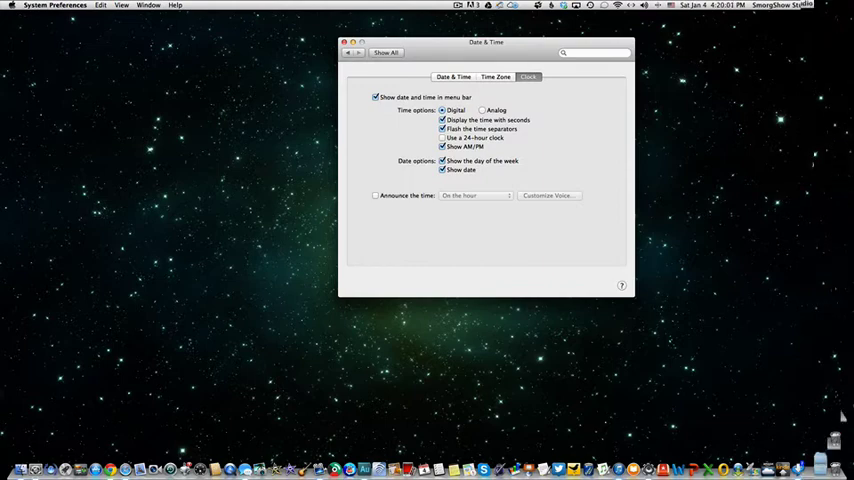
left_click(444, 128)
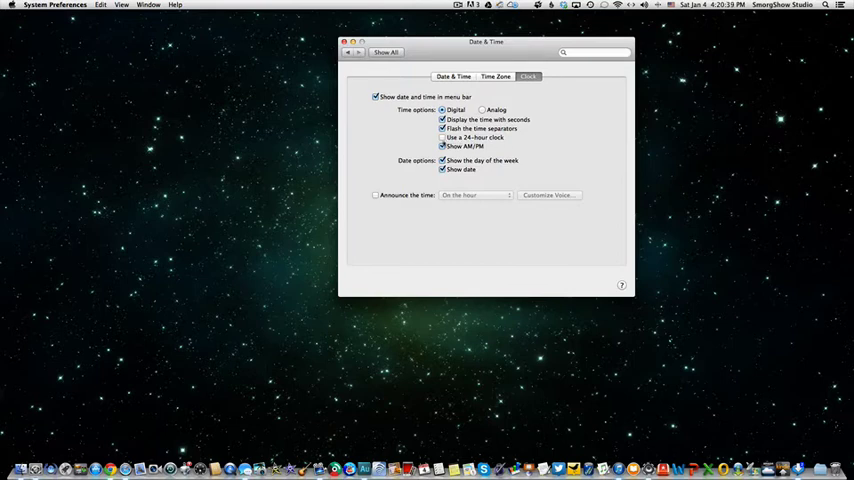
left_click(444, 136)
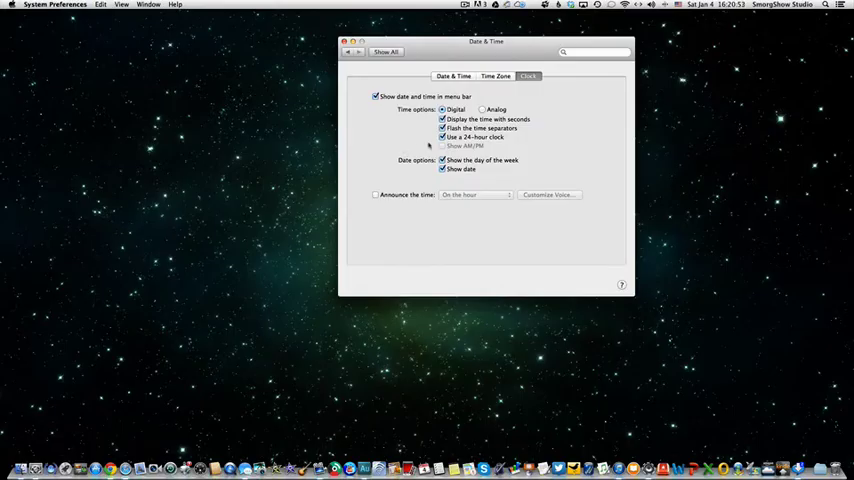
Switch back to 12-hour time with AM/PM, keeping the day of the week and date shown
left_click(442, 136)
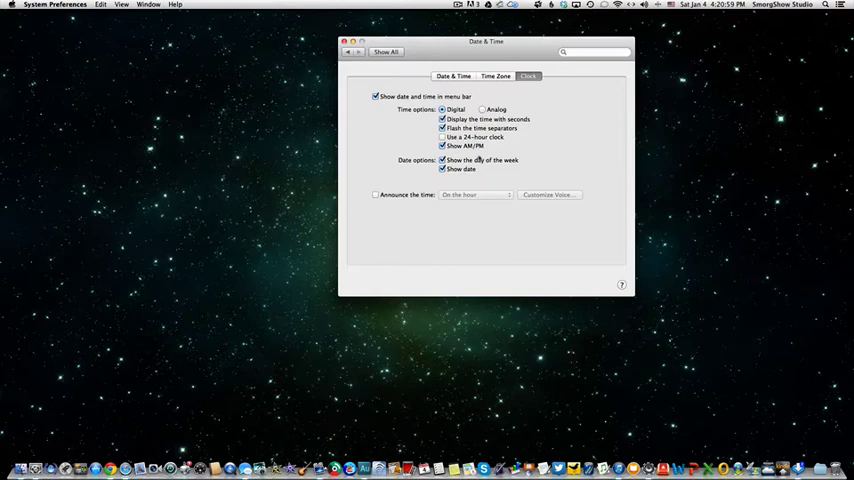
left_click(442, 146)
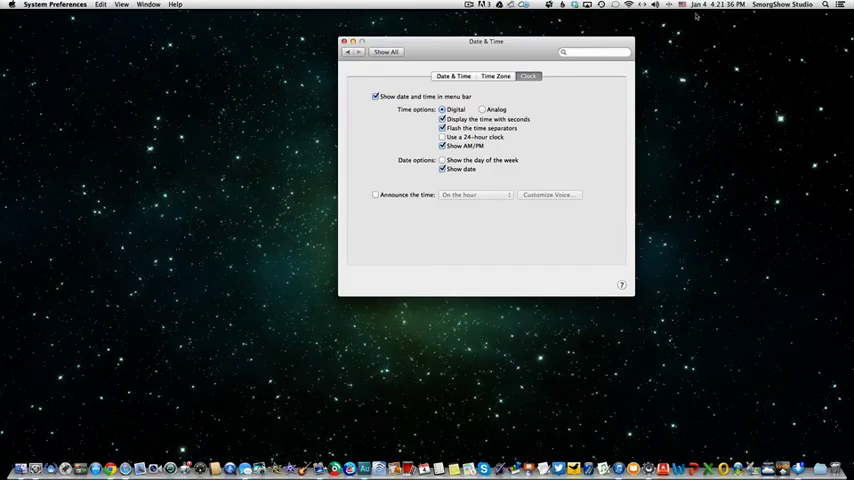
mouse_move(418, 182)
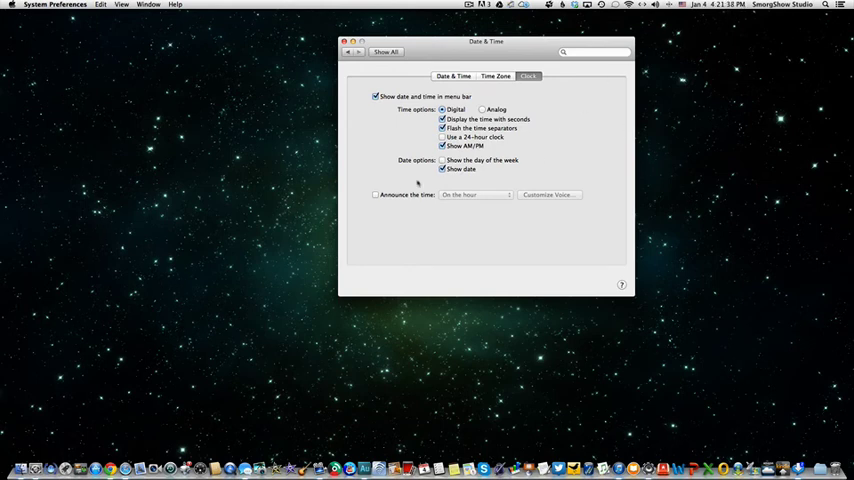
left_click(442, 160)
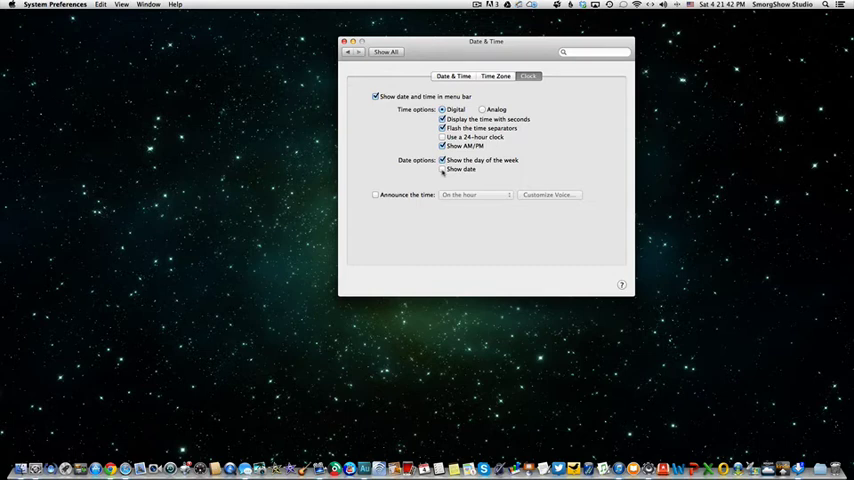
left_click(442, 168)
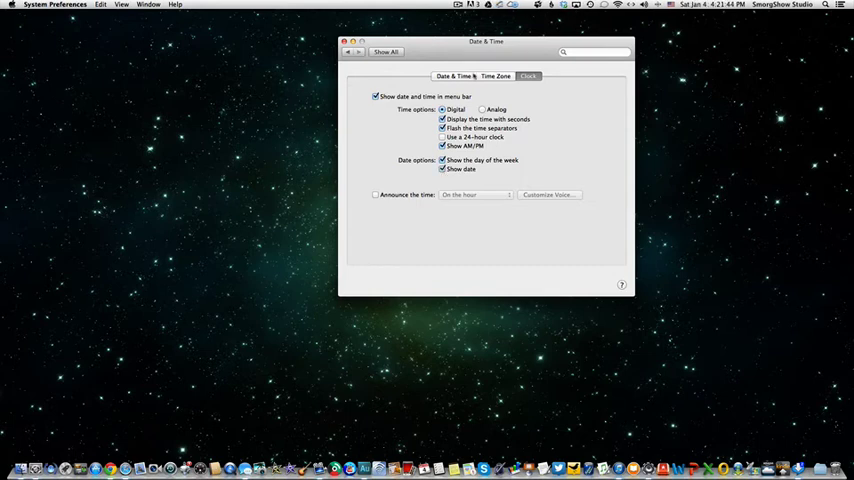
Enable automatic date and time from Apple Americas/U.S. (time.apple.com)
left_click(456, 76)
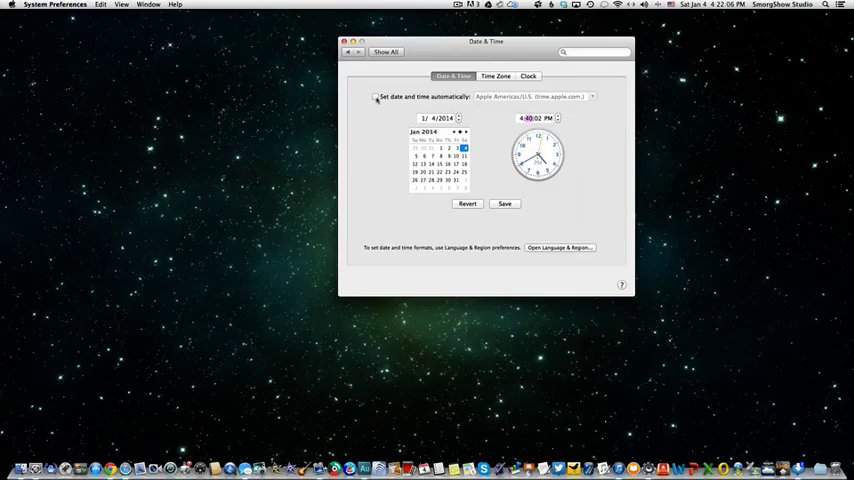
left_click(376, 96)
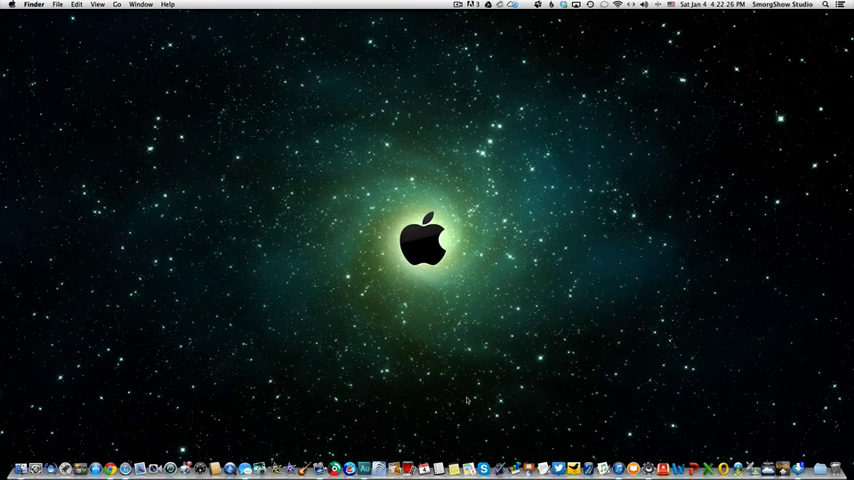
mouse_move(140, 370)
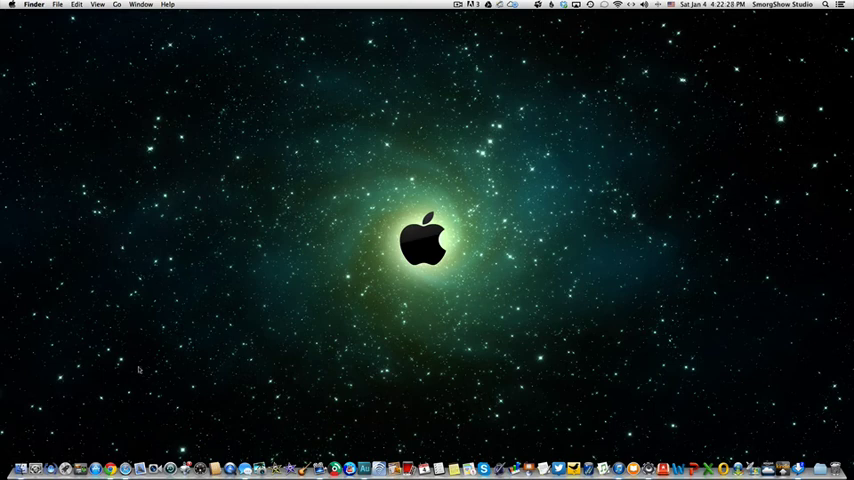
mouse_move(480, 298)
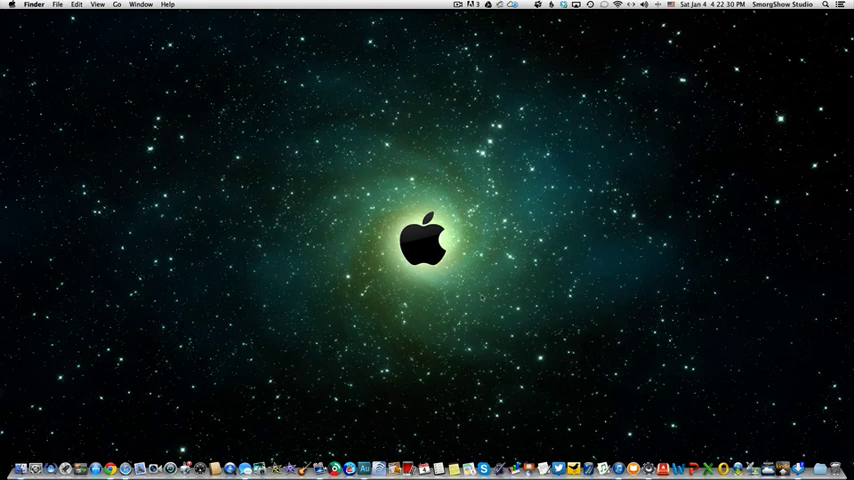
mouse_move(406, 252)
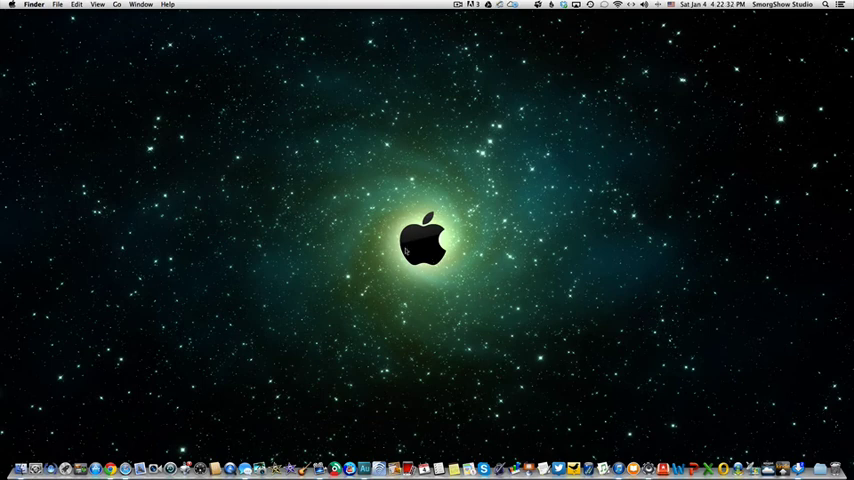